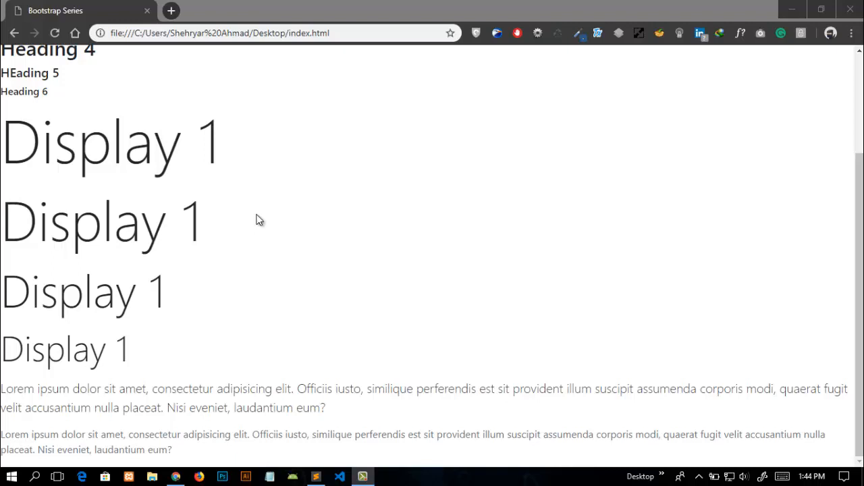
mouse_move(265, 220)
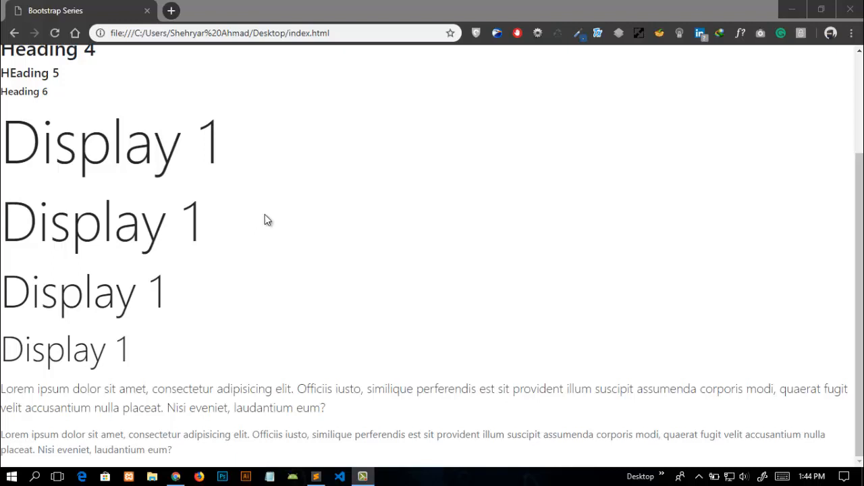
mouse_move(401, 259)
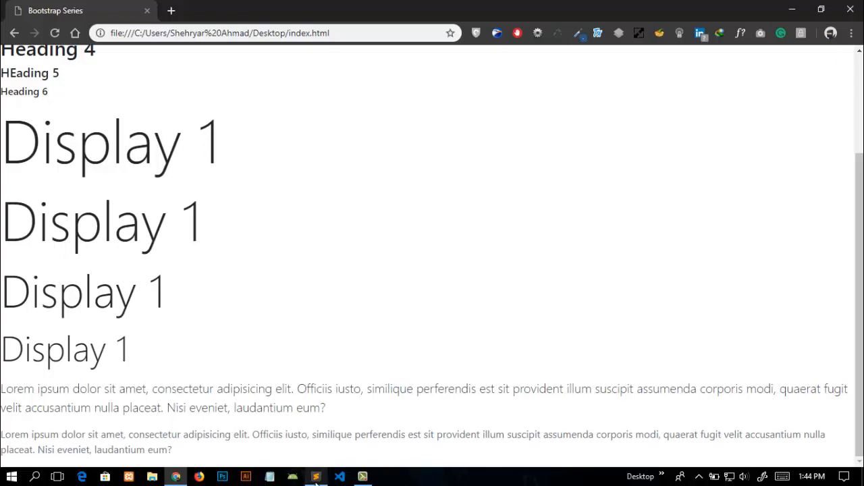
Add class="text-primary" to Heading 1 and insert an empty HTML comment above it.
scroll(up, 3)
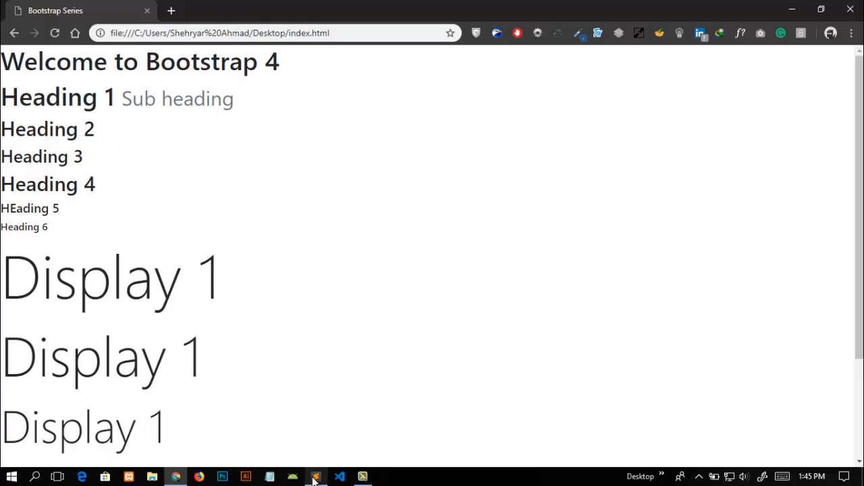
click(316, 477)
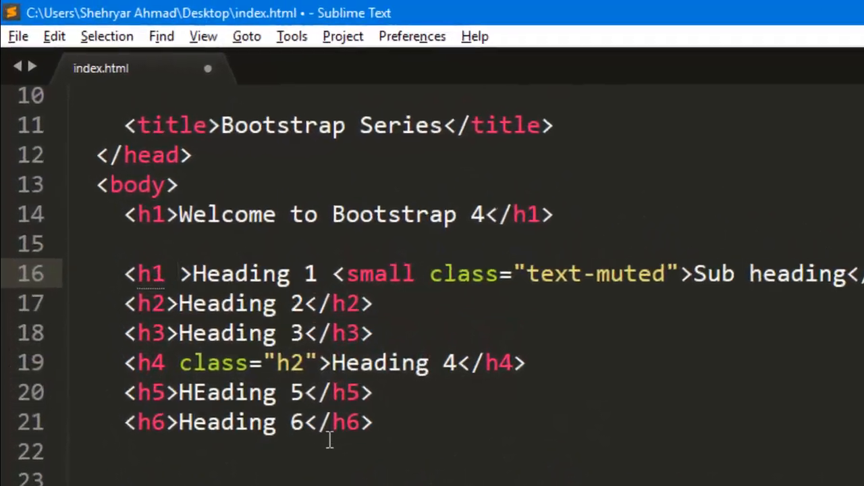
text(class="")
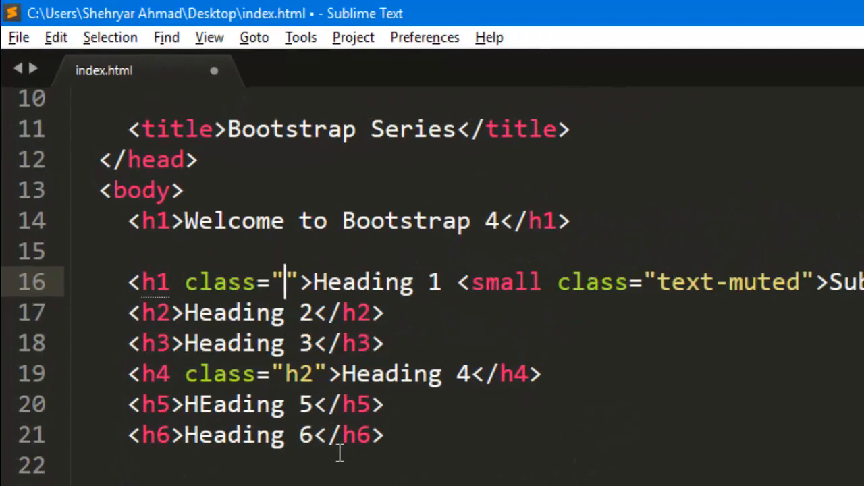
text(text-prim)
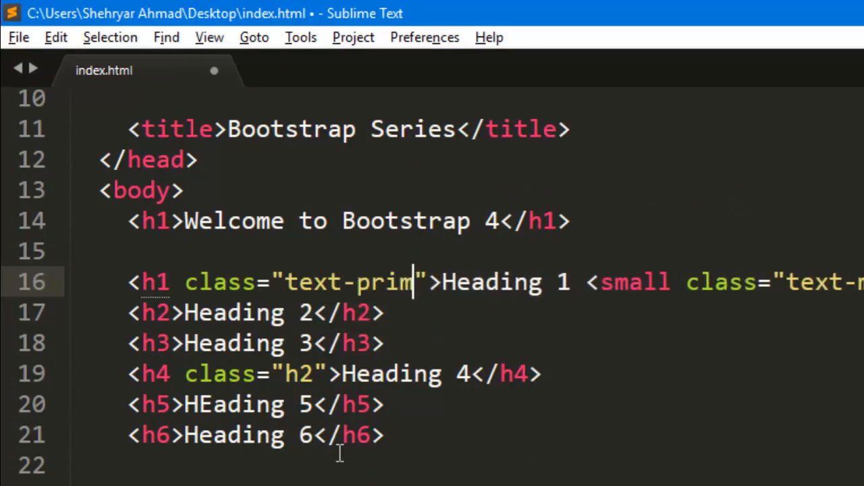
text(ary)
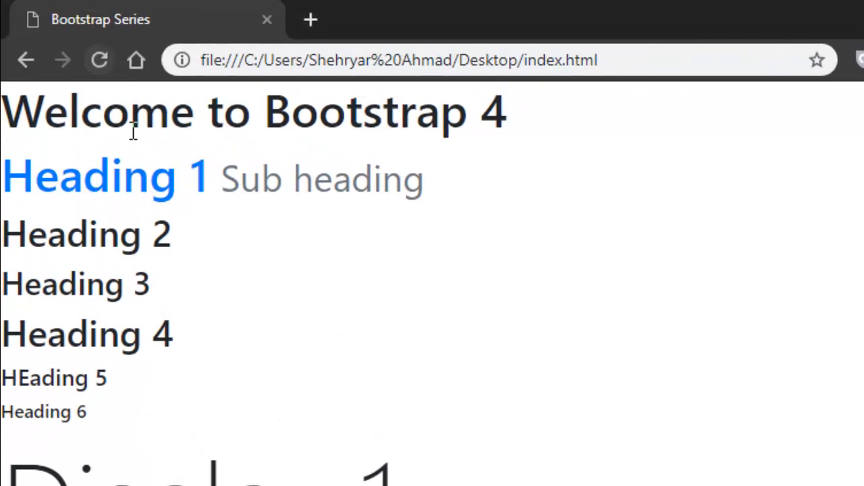
double_click(88, 176)
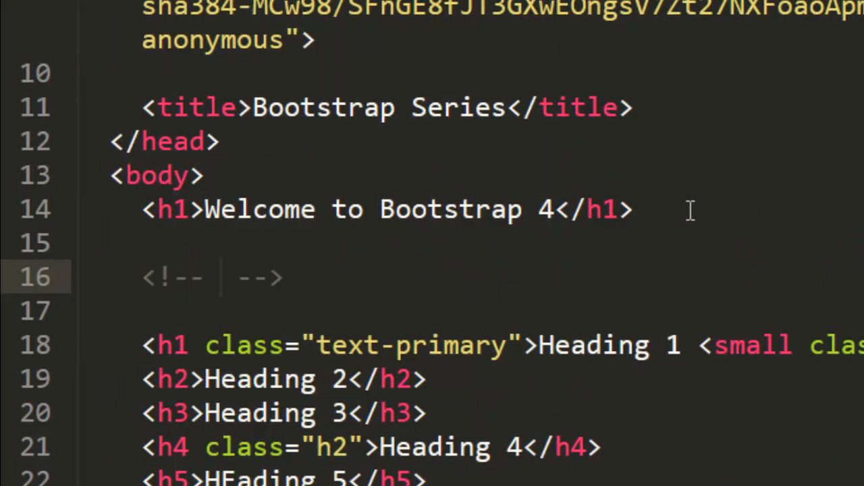
List Primary, Secondary, Danger, Warning, Light, Dark and Info inside the comment.
text(Primary)
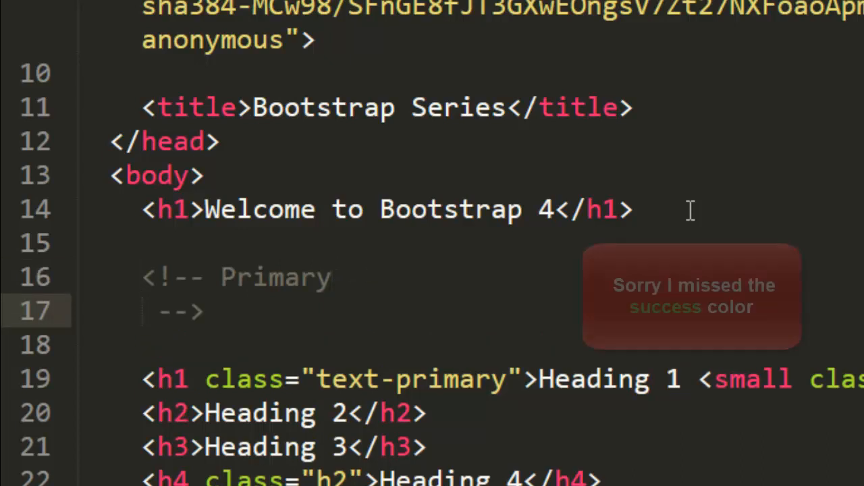
text(Secondary)
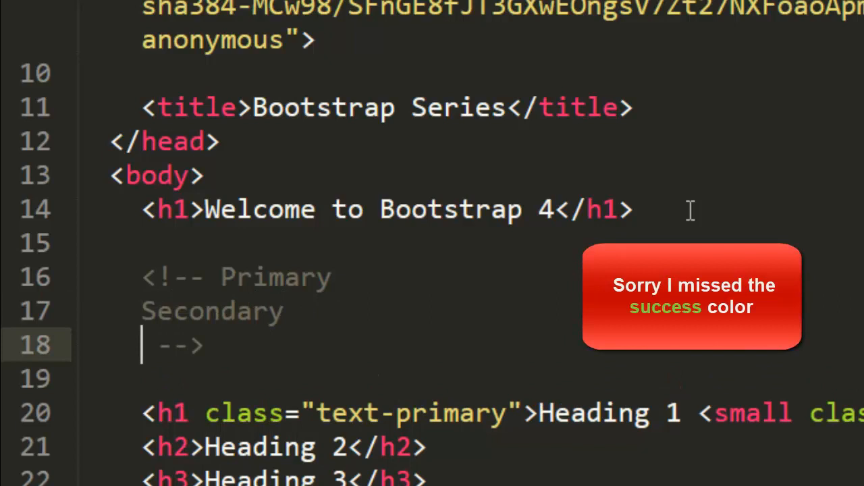
text(Danger)
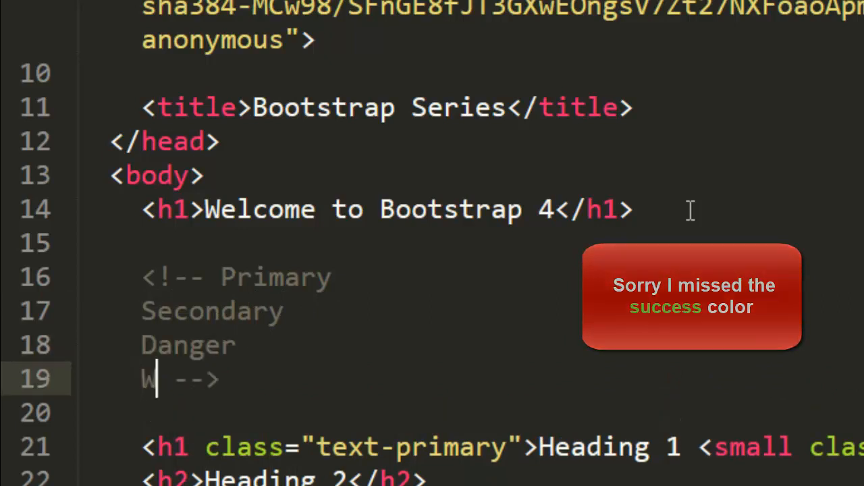
text(arning)
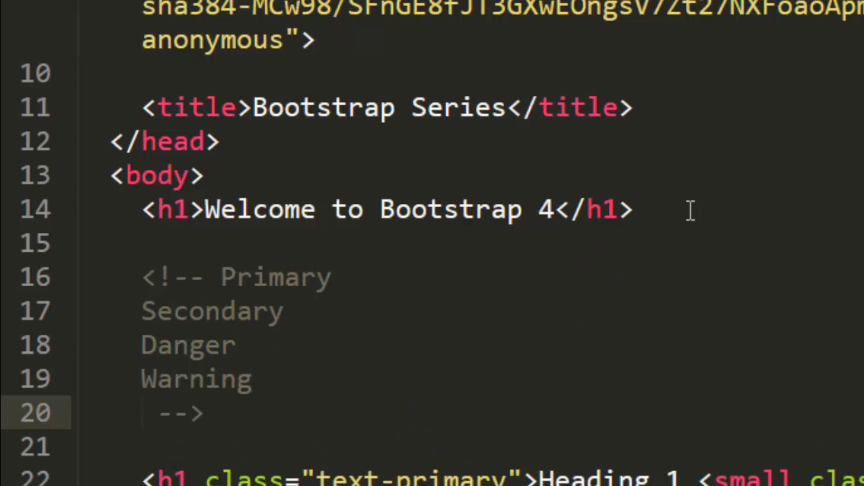
text(Light)
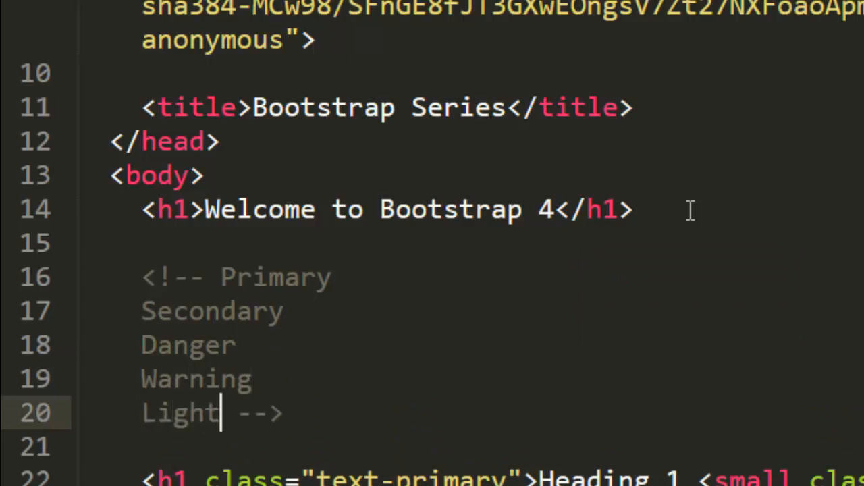
text(Dark -->)
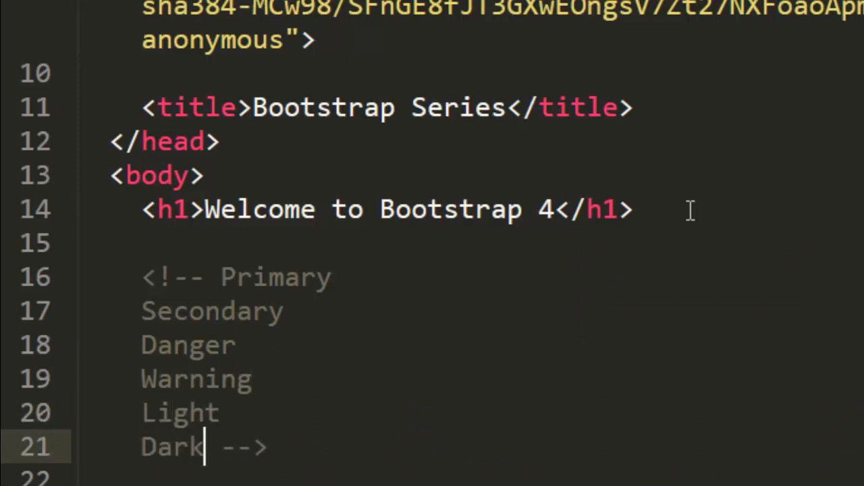
text(Info)
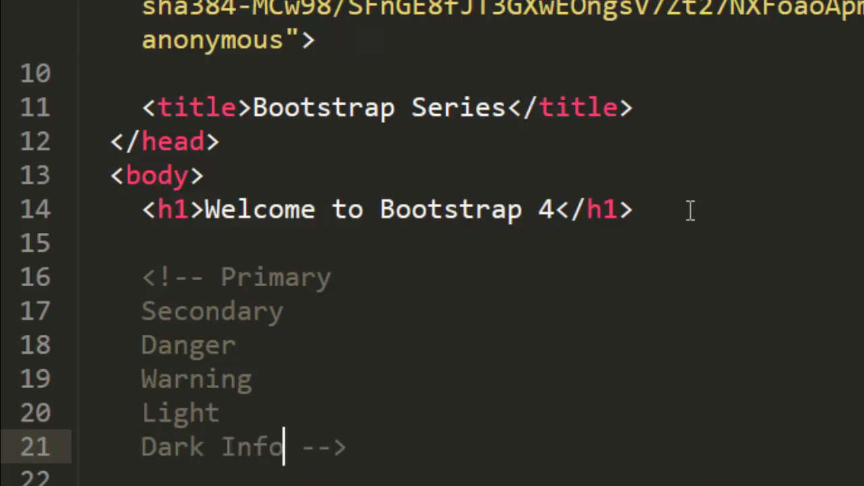
key(Enter)
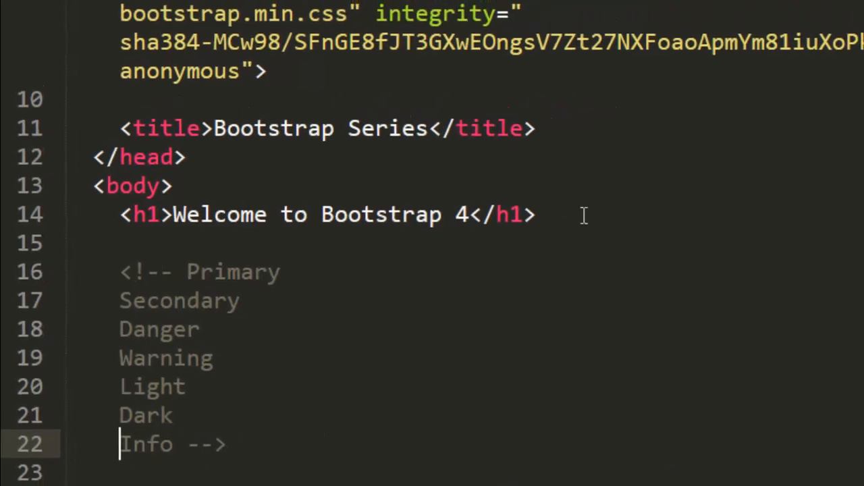
Add class="text-info" to the Heading 2 tag.
scroll(down, 3)
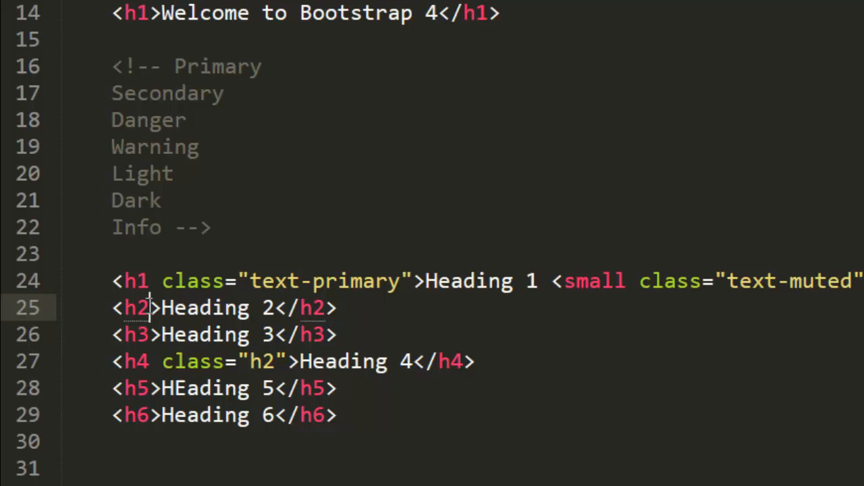
text(class="")
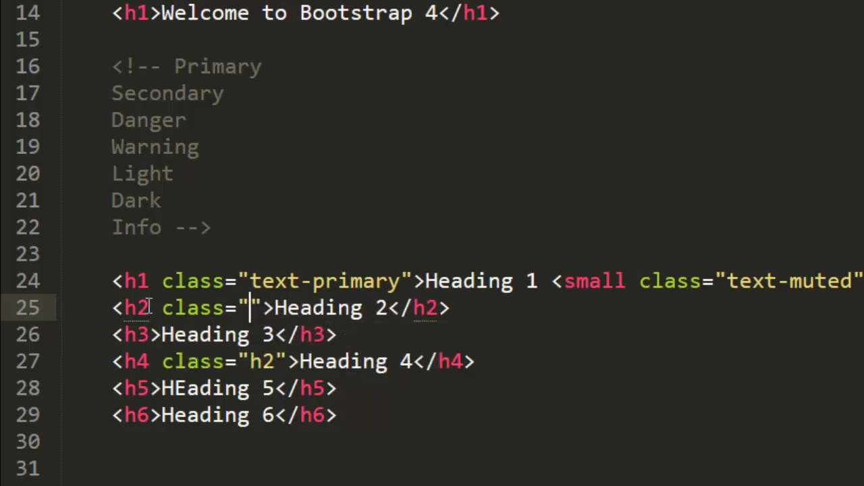
text(text-info)
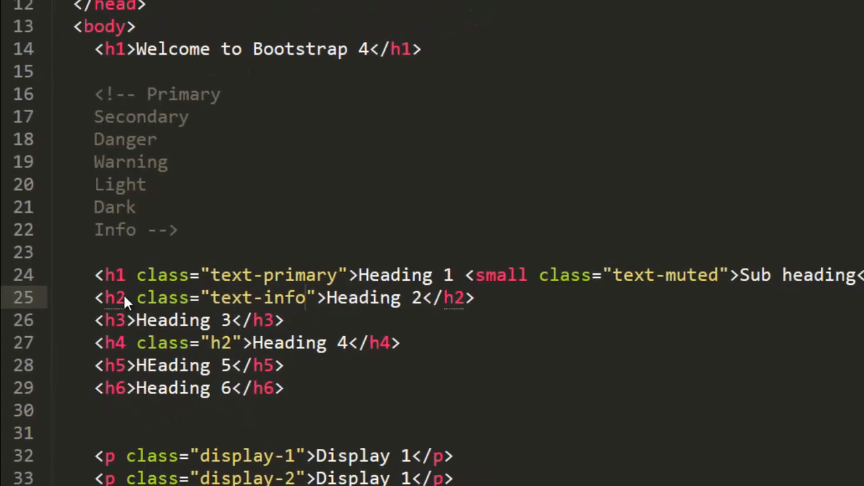
Reload the page in Chrome to see Heading 2 in teal.
click(54, 33)
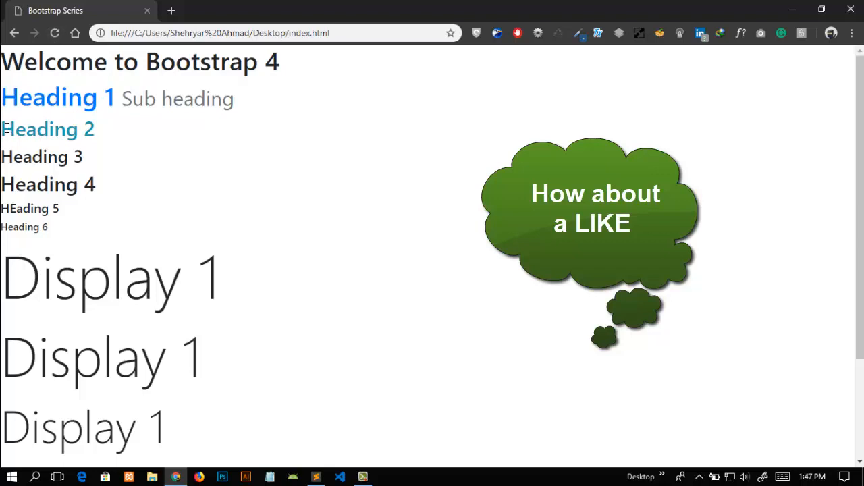
double_click(48, 129)
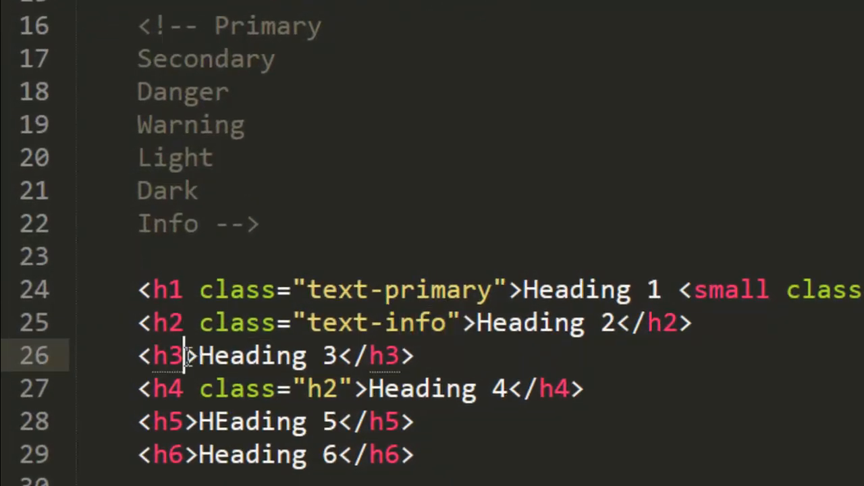
Add text classes to h5 and h6, then set h3 warning, h5 danger, h6 success.
text(class="text-info")
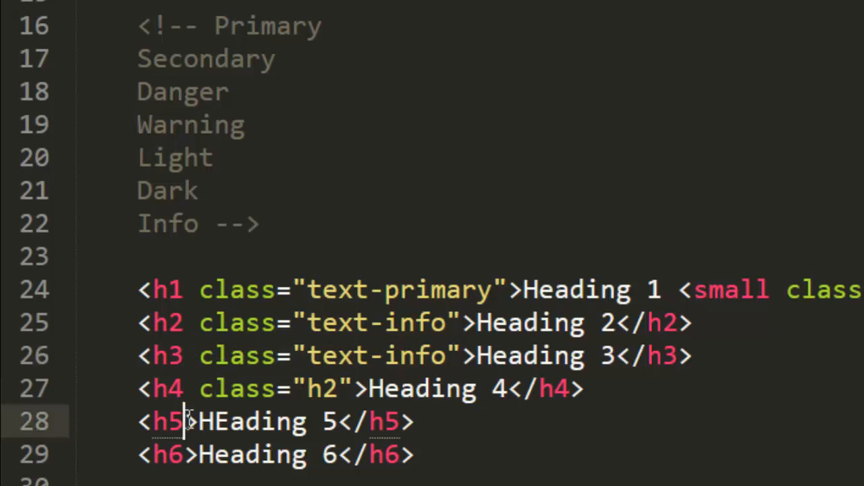
text(class="text-info")
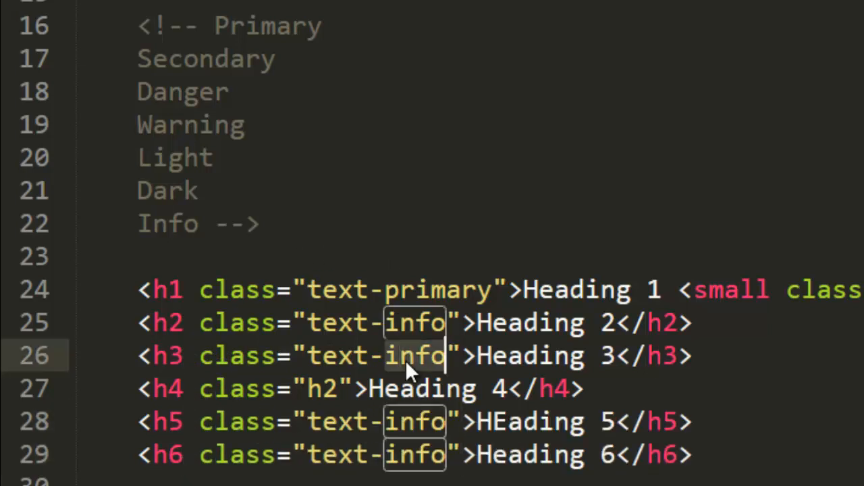
text(warning)
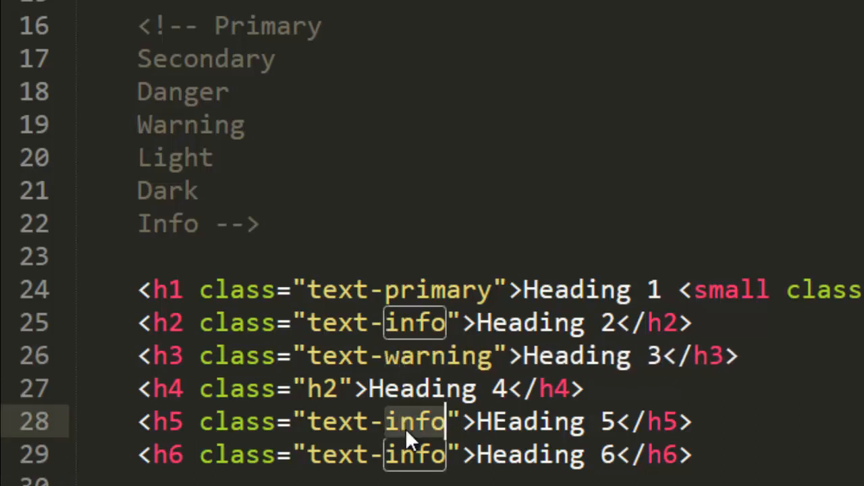
text(danger)
click(416, 455)
text(su)
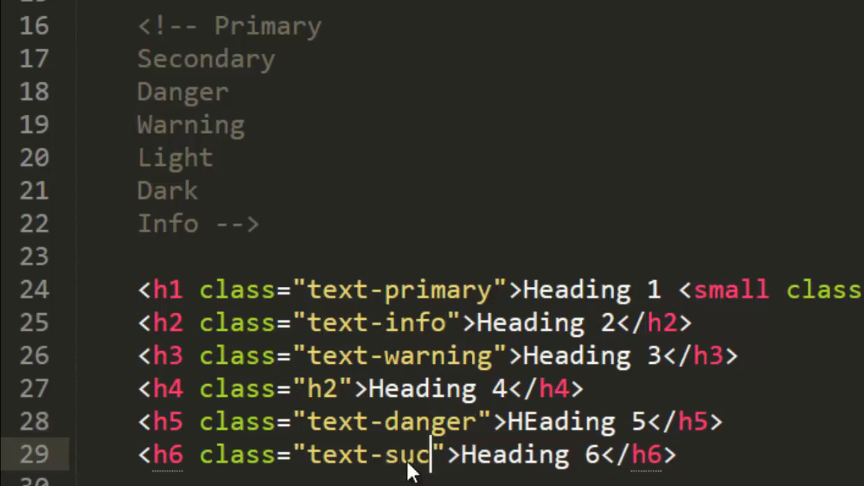
text(cess)
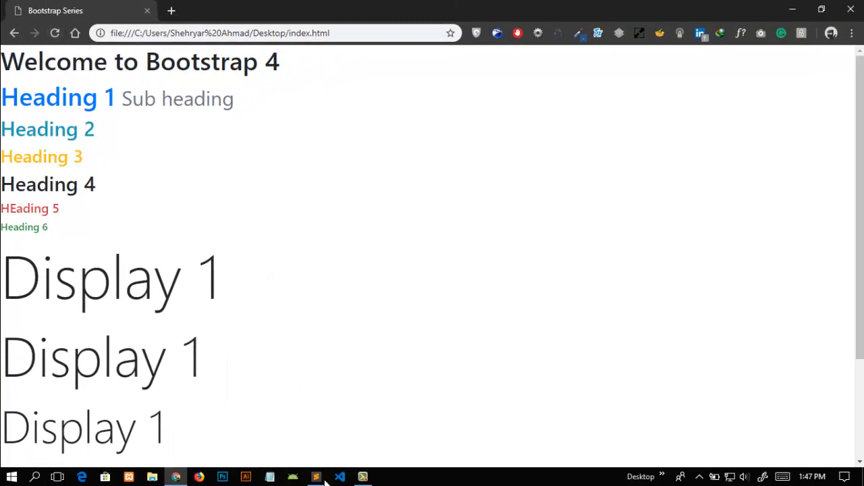
Check the coloured headings in Chrome, then return to Sublime Text.
click(315, 477)
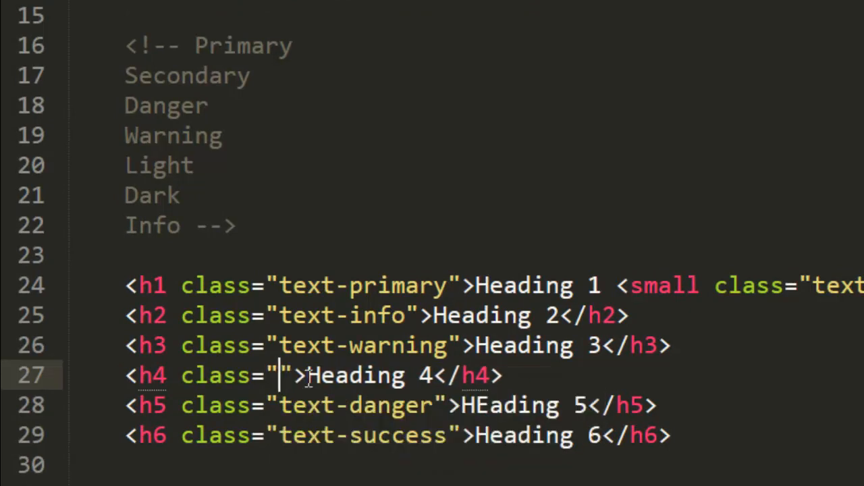
Change Heading 4's class to "display-4 text-light".
text(display-4)
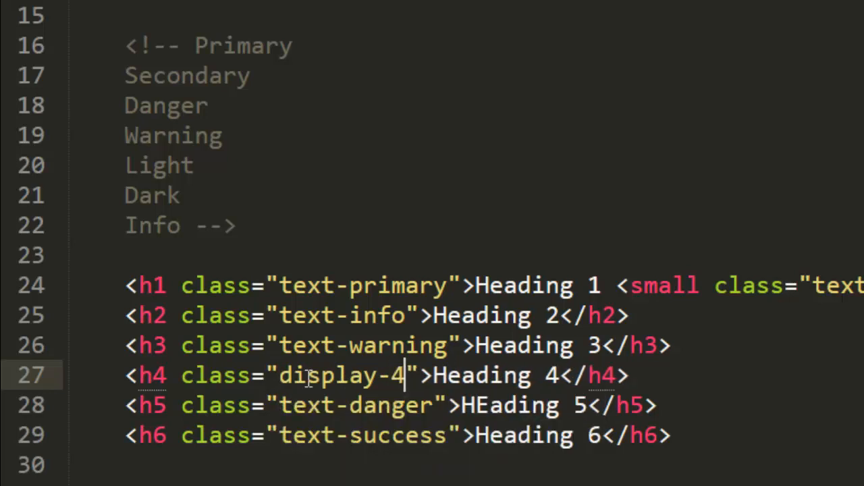
text(text)
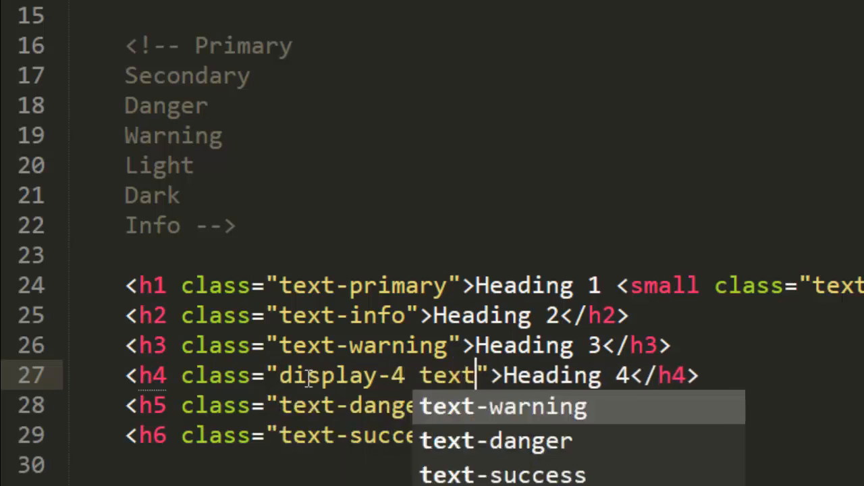
text(-)
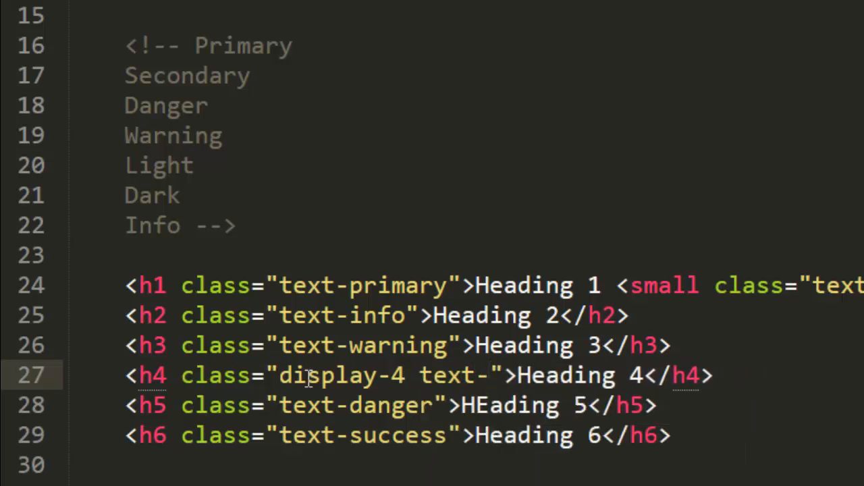
text(ilig)
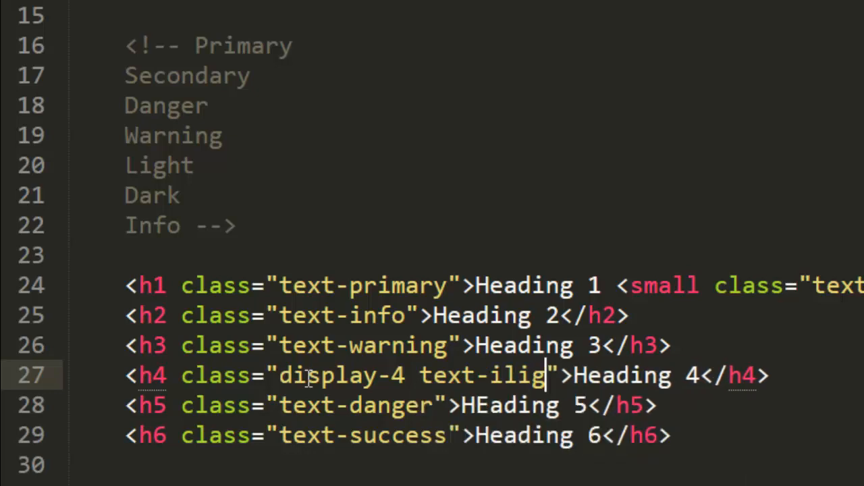
text(light)
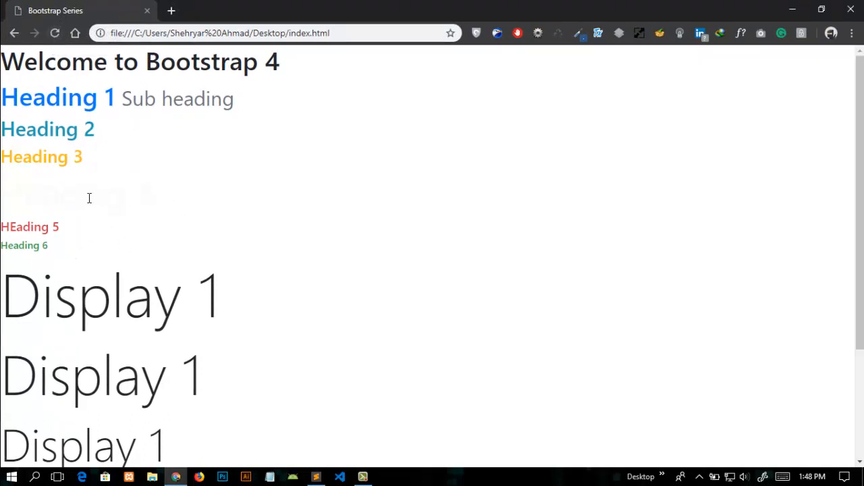
Select the invisible light Heading 4 in Chrome to reveal it, then return to the editor.
double_click(76, 194)
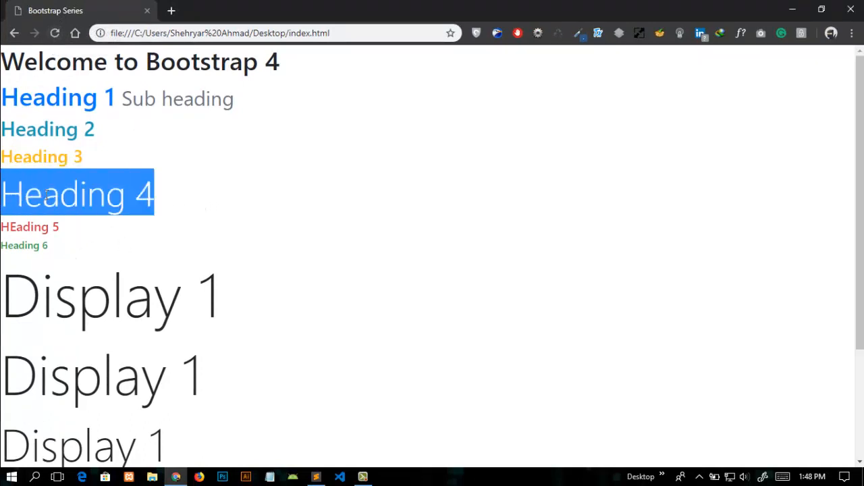
mouse_move(246, 205)
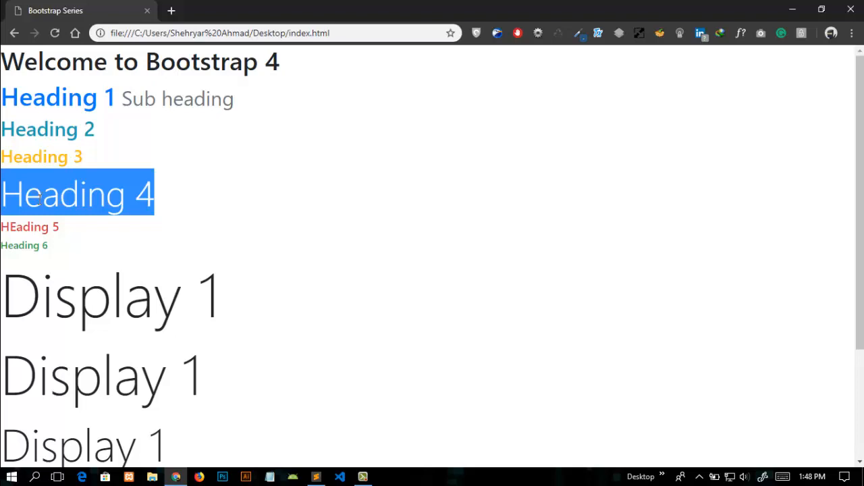
click(316, 477)
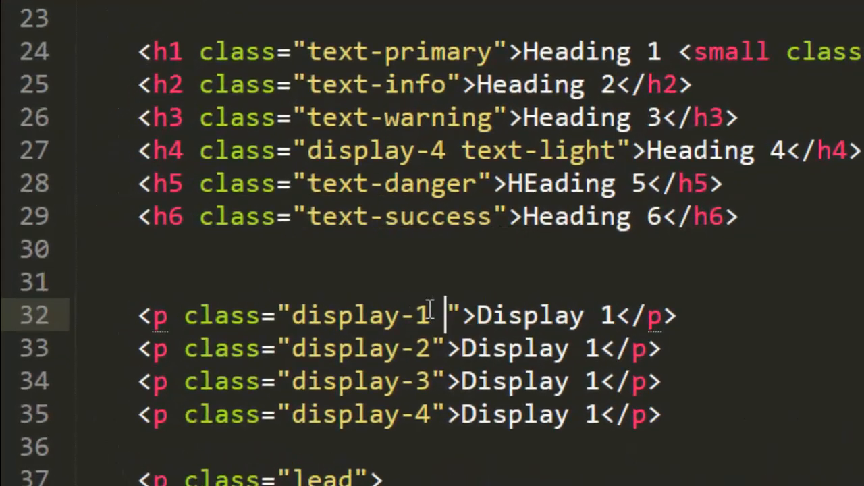
Add bg-primary, bg-info, bg-danger and bg-warning classes to the Display paragraphs.
text(bg)
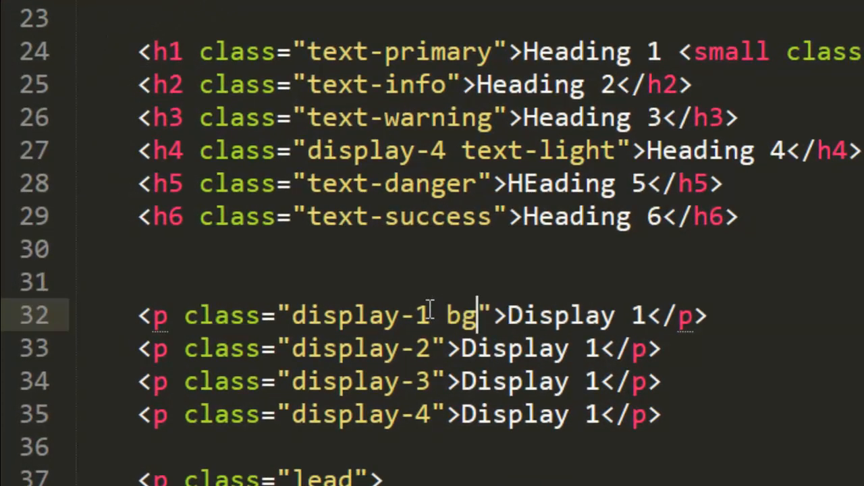
text(-prim)
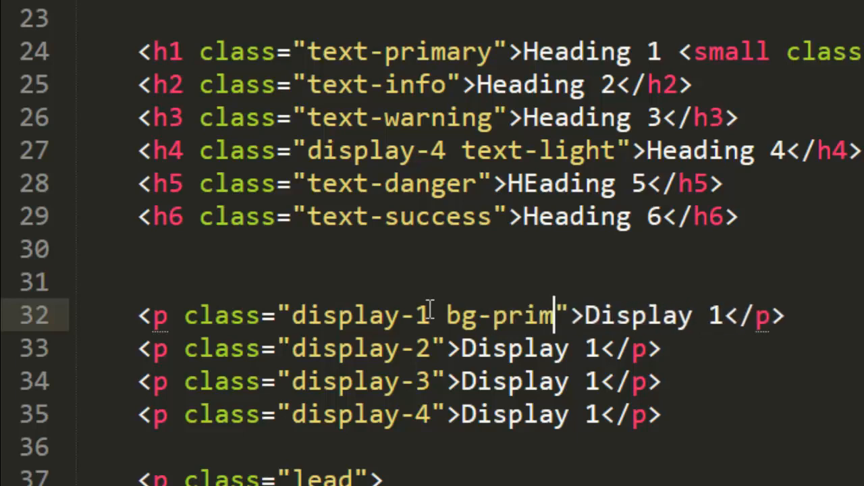
click(81, 10)
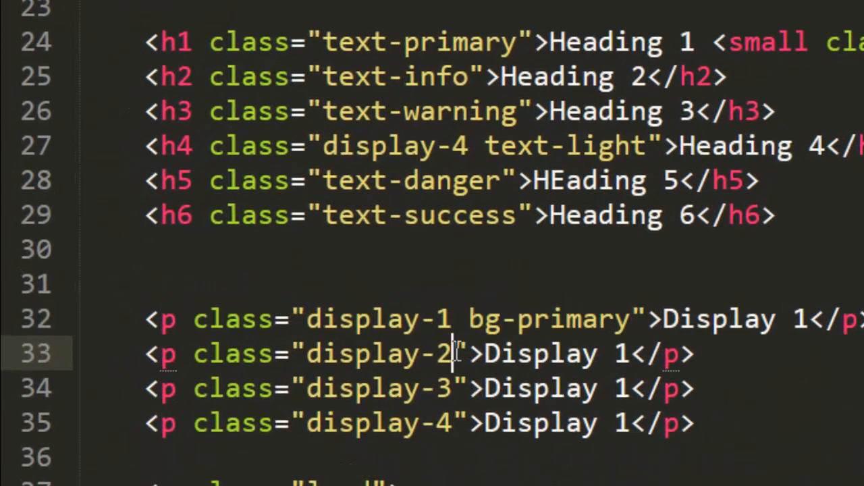
text(bg-info)
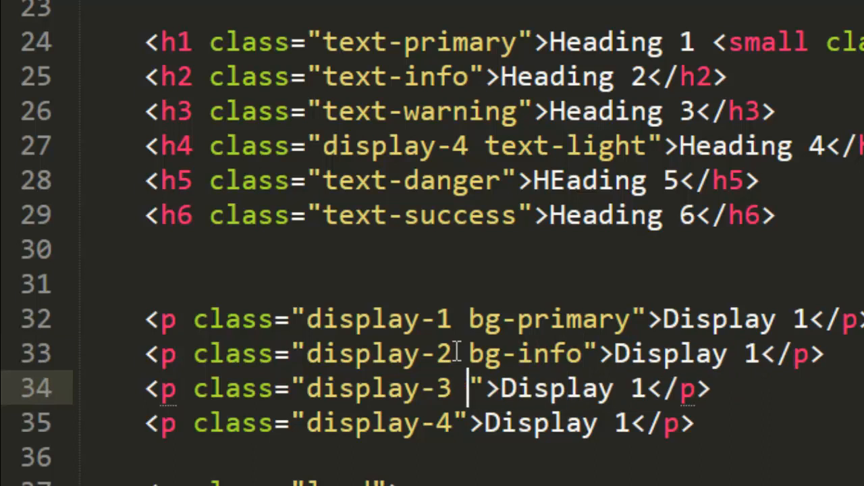
text(bg-dan)
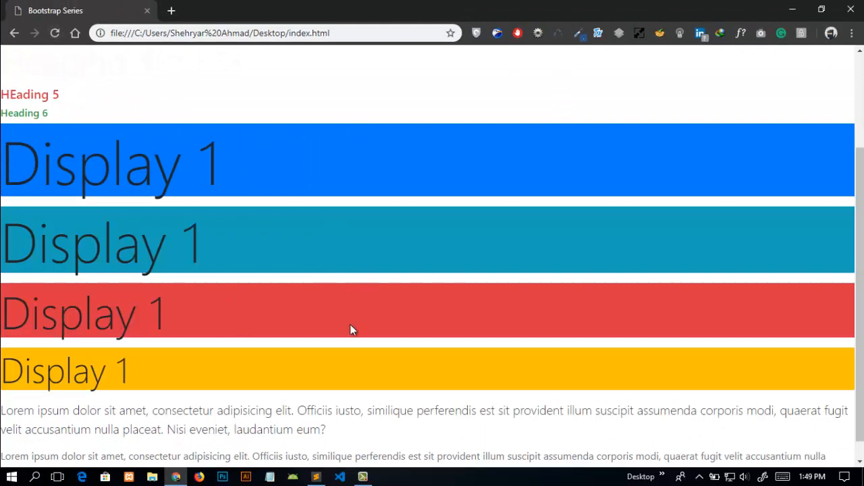
scroll(down, 3)
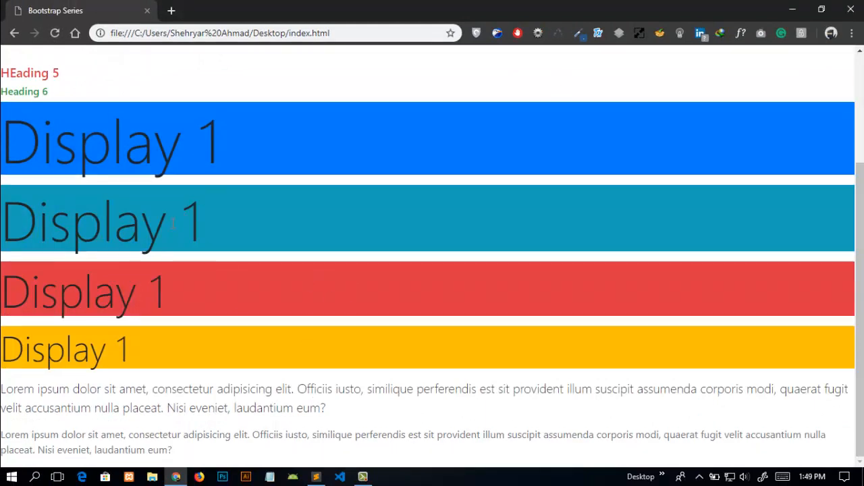
mouse_move(242, 234)
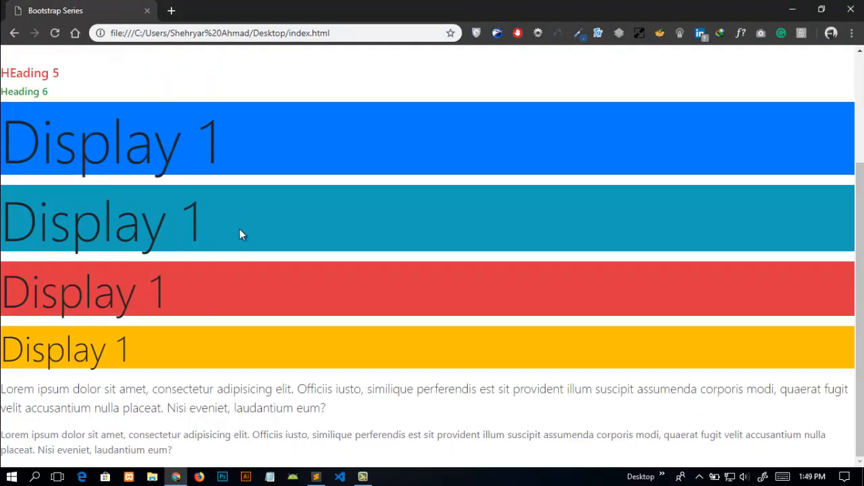
mouse_move(238, 227)
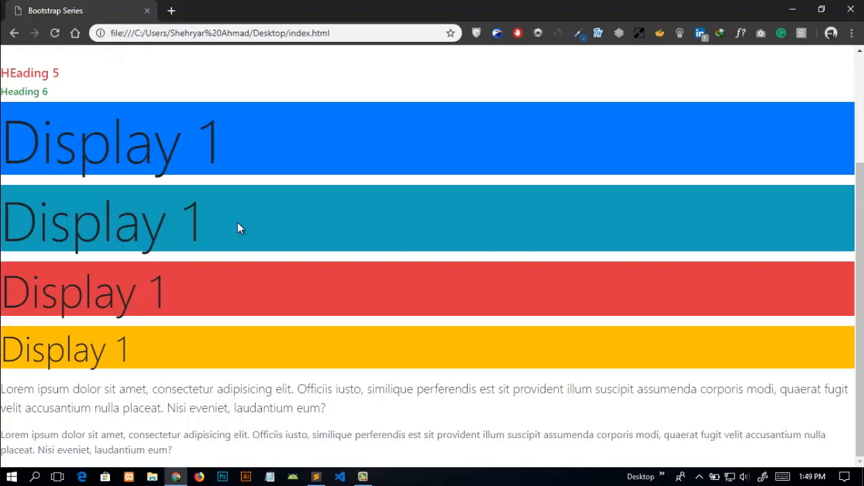